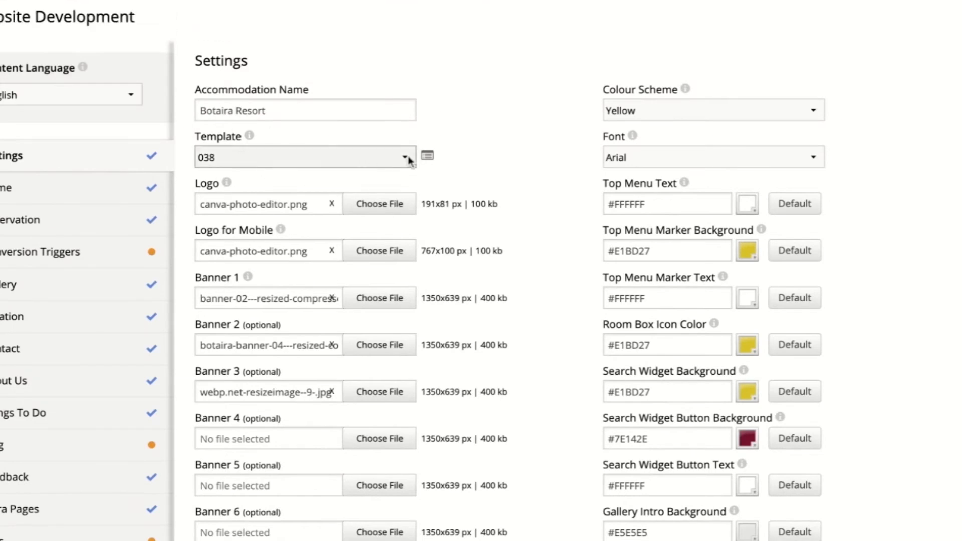
Apply the new website template with Video banner choice and dark-and-teal colour set
{"action": "left_click", "coordinate": [304, 158]}
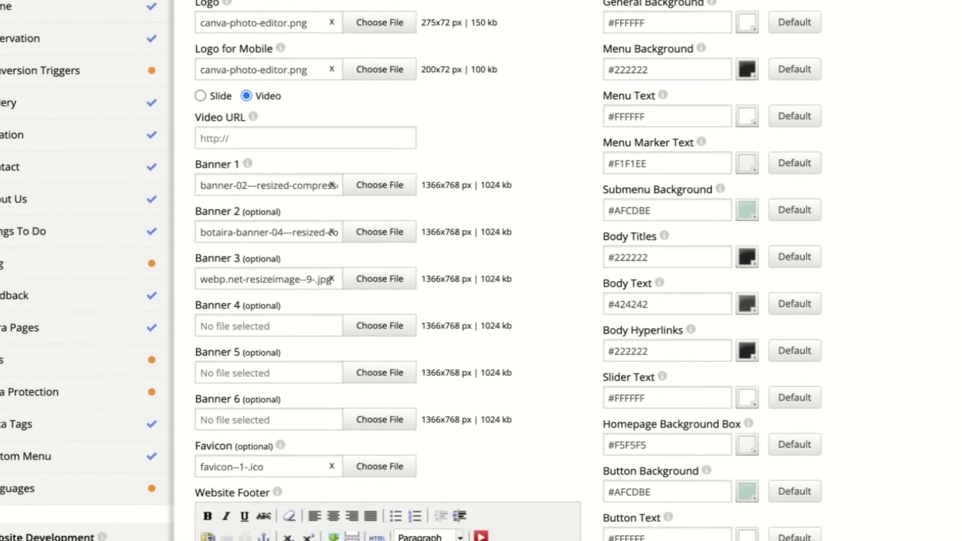
{"action": "scroll", "scroll_direction": "down", "scroll_amount": 3}
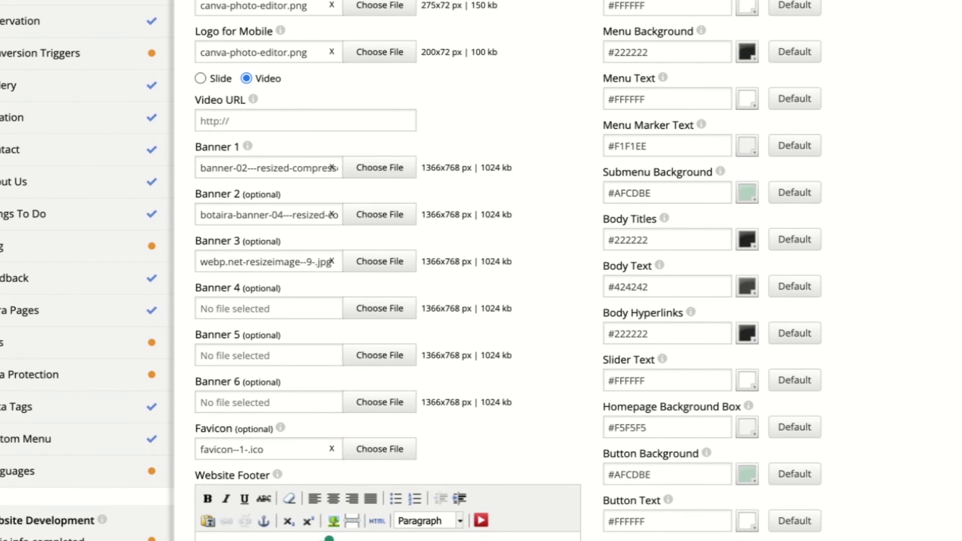
{"action": "mouse_move", "coordinate": [74, 271]}
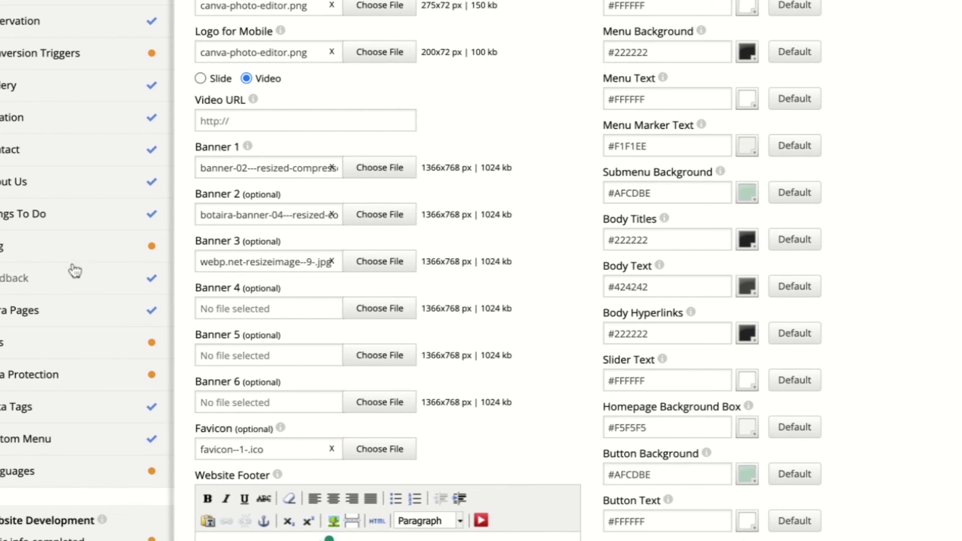
Scroll through the saved form to the Video URL field flagged as Missing details
{"action": "scroll", "scroll_direction": "down", "scroll_amount": 3}
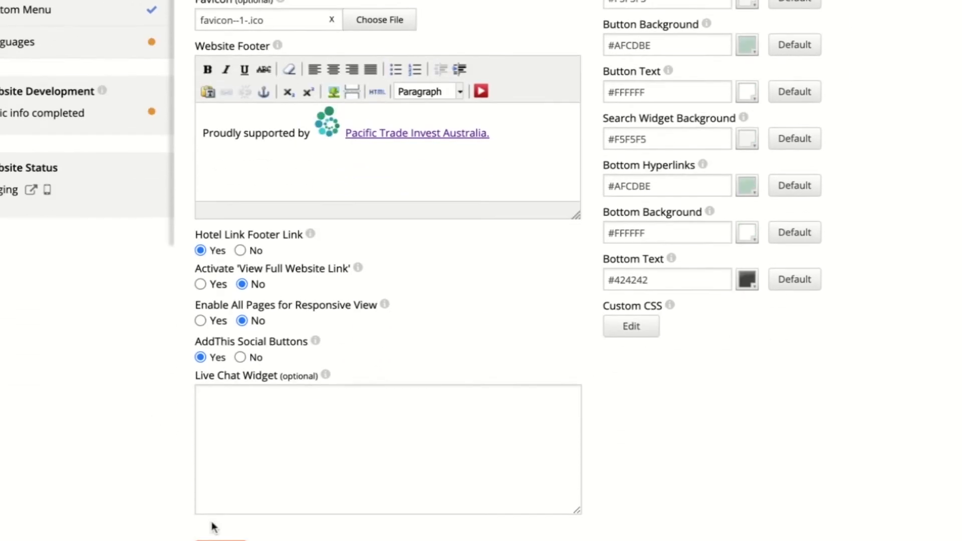
{"action": "scroll", "scroll_direction": "down", "scroll_amount": 3}
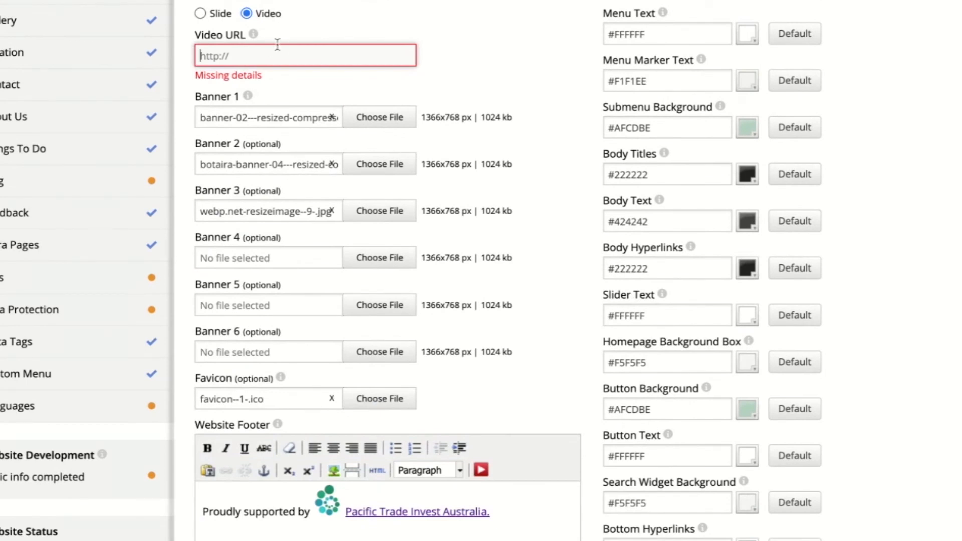
{"action": "mouse_move", "coordinate": [276, 54]}
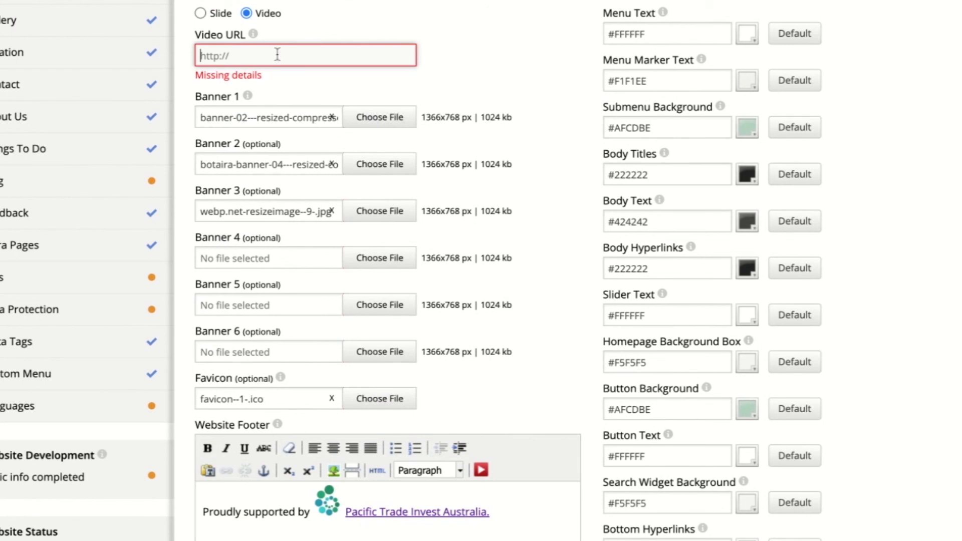
{"action": "mouse_move", "coordinate": [238, 56]}
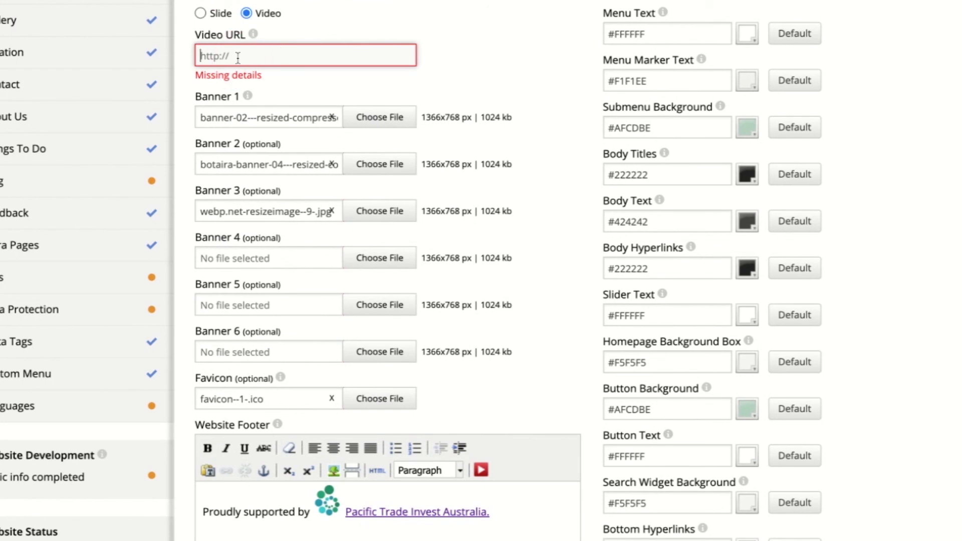
{"action": "mouse_move", "coordinate": [329, 52]}
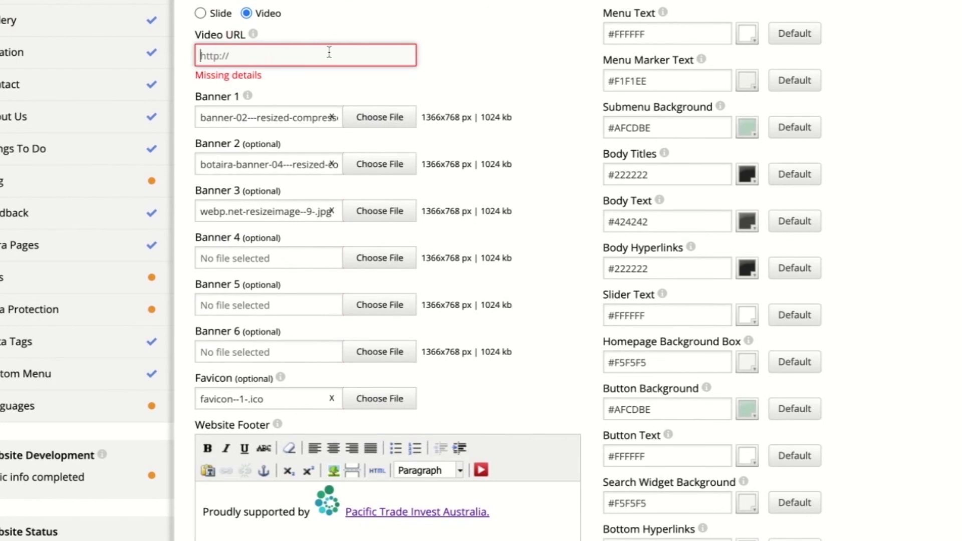
{"action": "scroll", "scroll_direction": "down", "scroll_amount": 3}
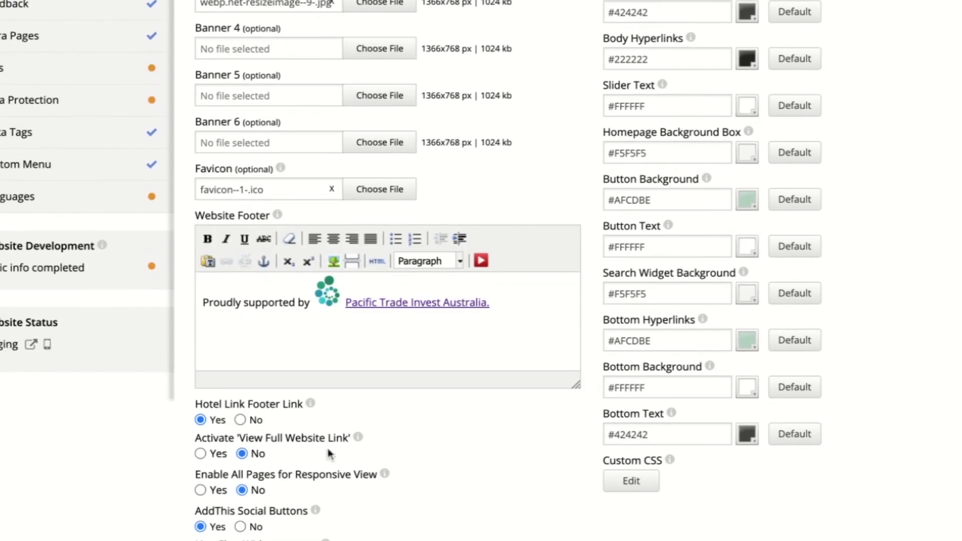